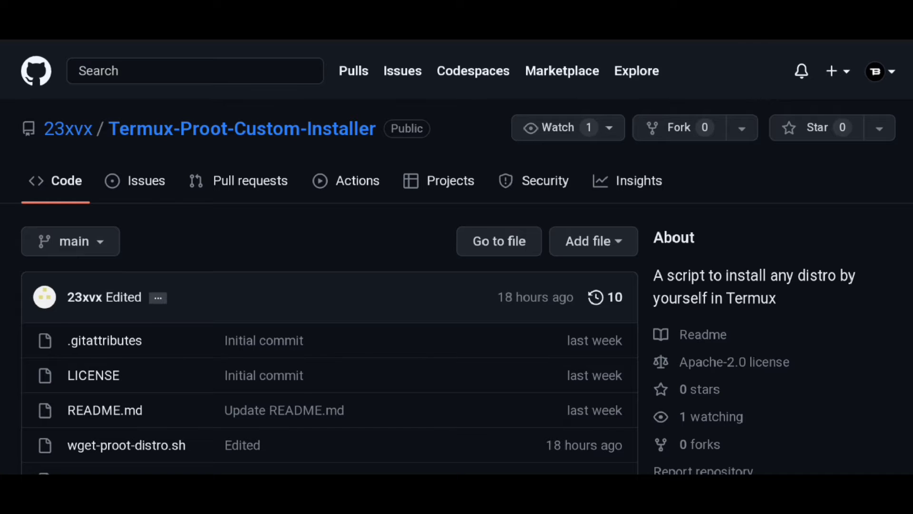
# Continue the installer and copy the ubuntu-22.04-server-cloudimg-arm64-root.tar.xz link address.
pyautogui.scroll(-3)
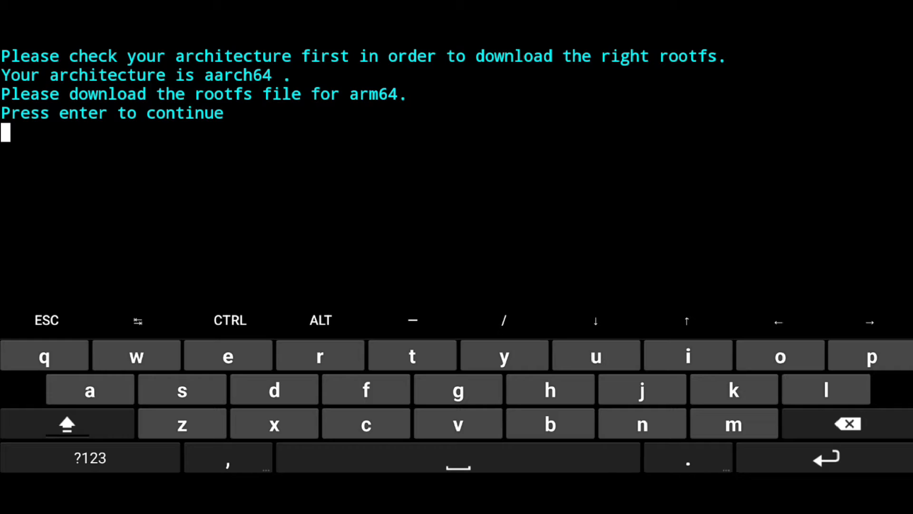
pyautogui.press('enter')
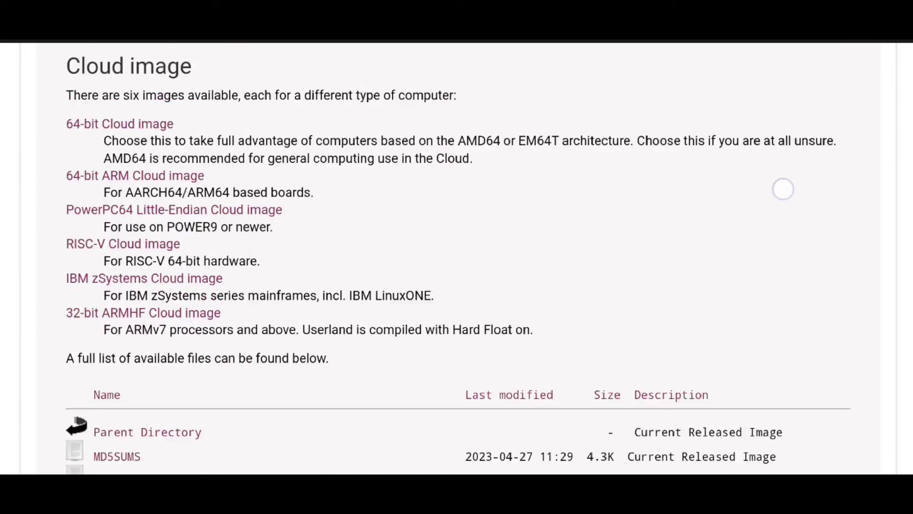
pyautogui.scroll(-3)
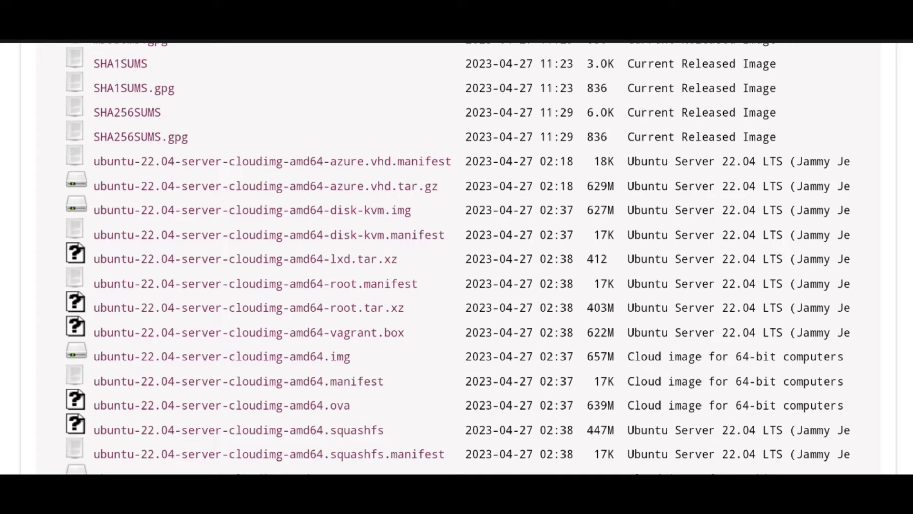
pyautogui.scroll(-3)
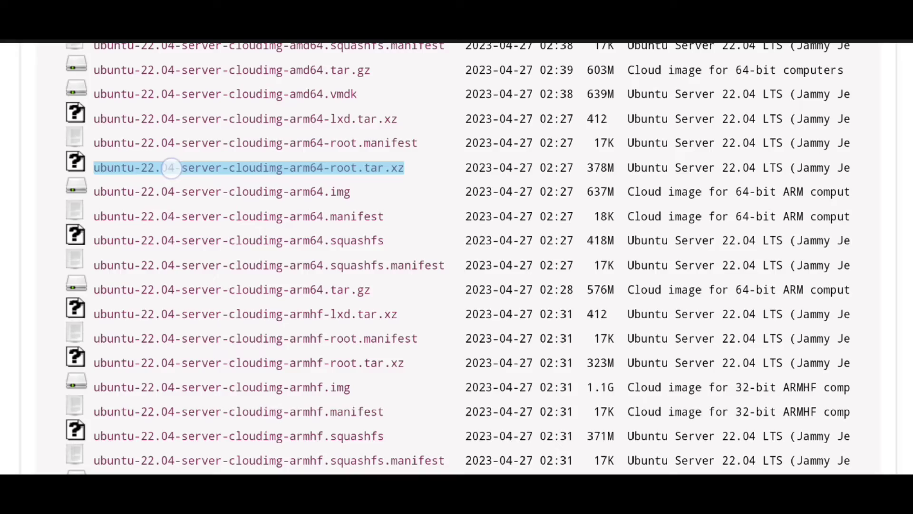
pyautogui.rightClick(248, 168)
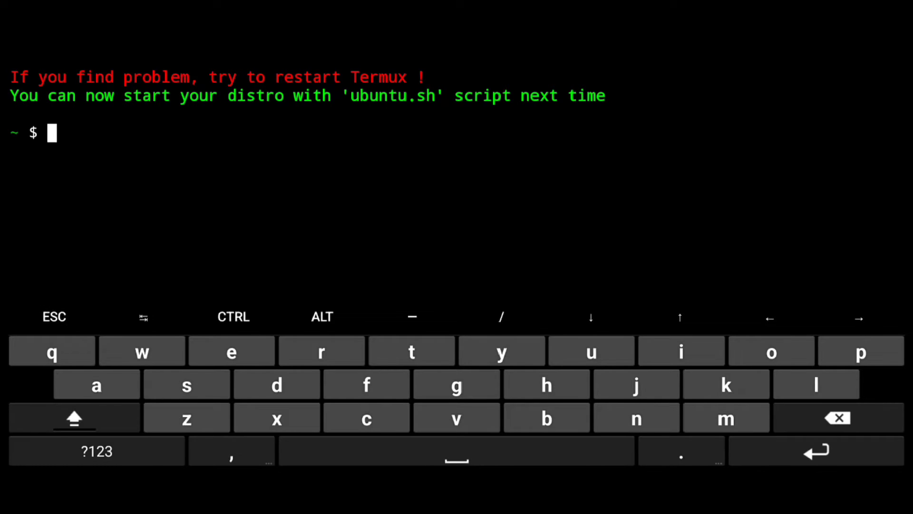
# List the Termux home directory with ls once the Ubuntu install finishes.
pyautogui.write('ls')
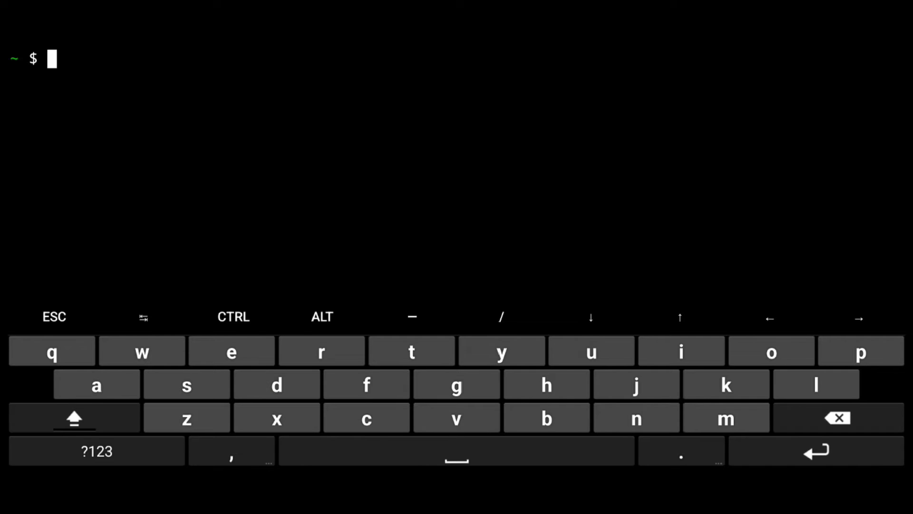
# Paste the /proc/sys/kernel/cap_last_cap bind line below -b /dev in ubuntu.sh, then exit nano.
pyautogui.write('nano ubuntu')
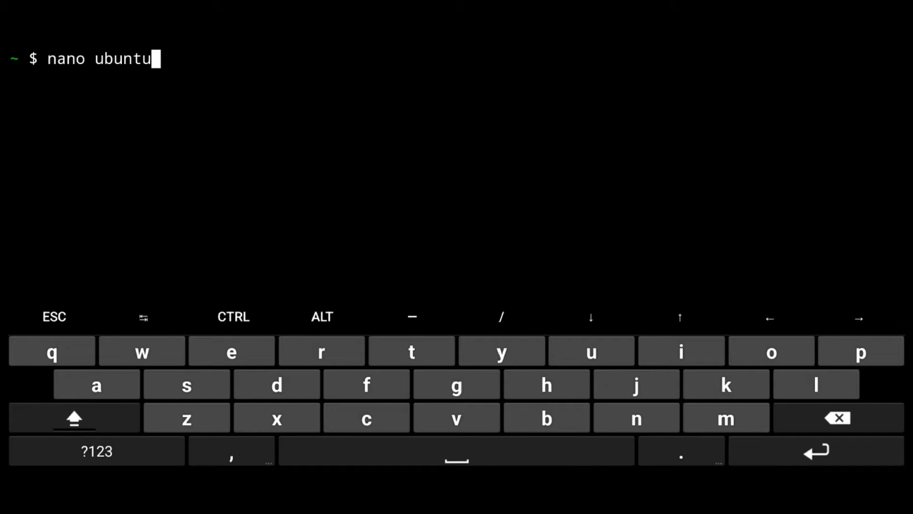
pyautogui.press('Enter')
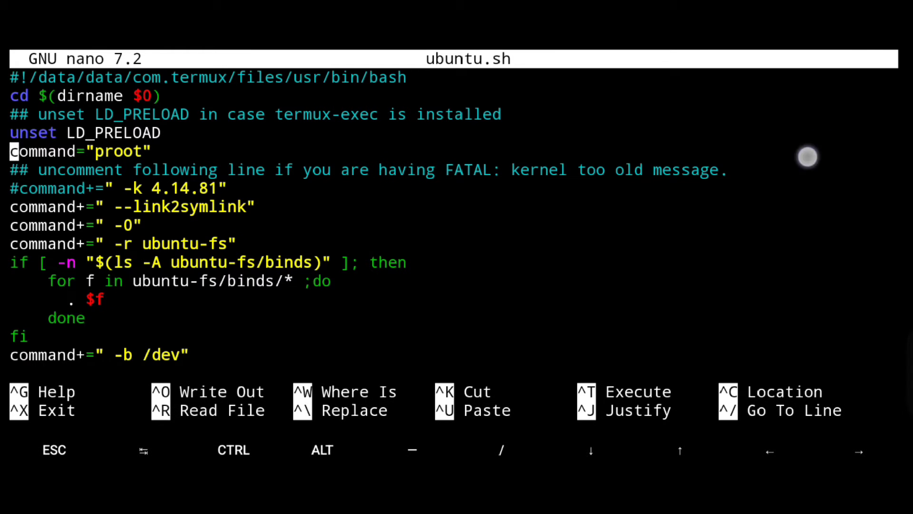
pyautogui.scroll(-3)
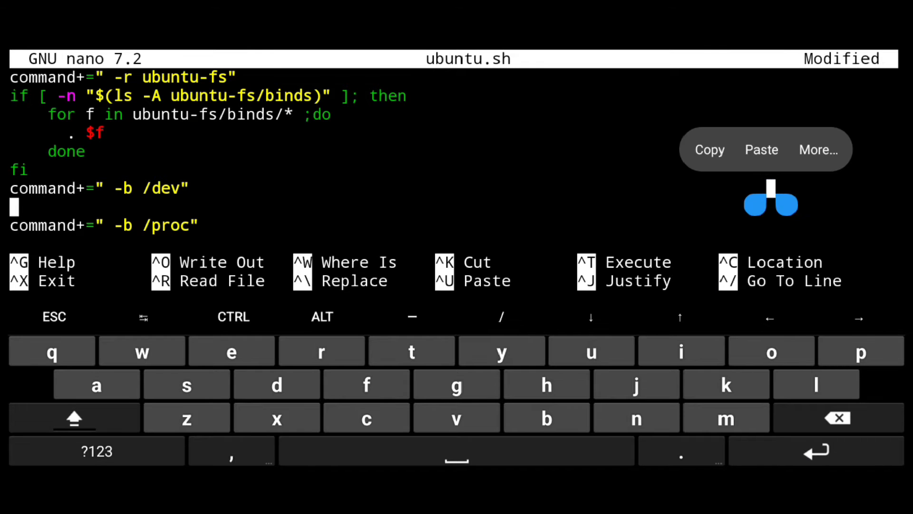
pyautogui.click(760, 150)
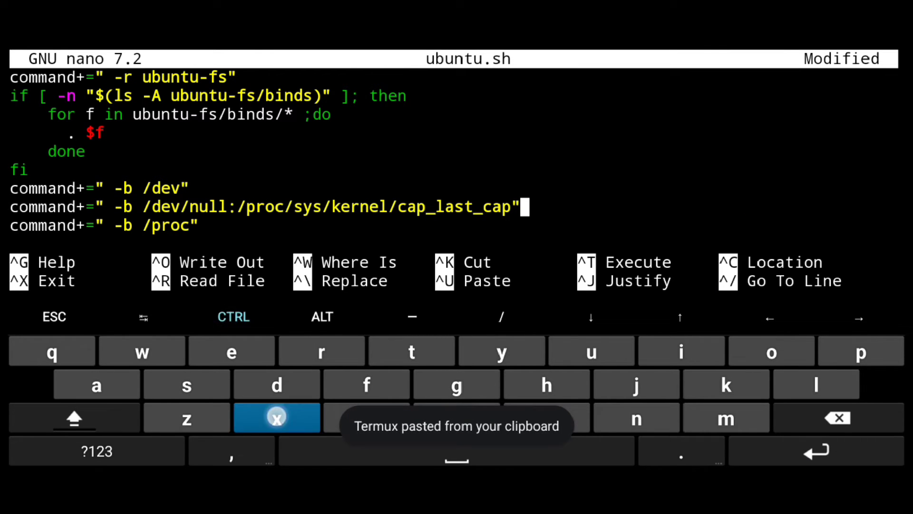
pyautogui.click(277, 418)
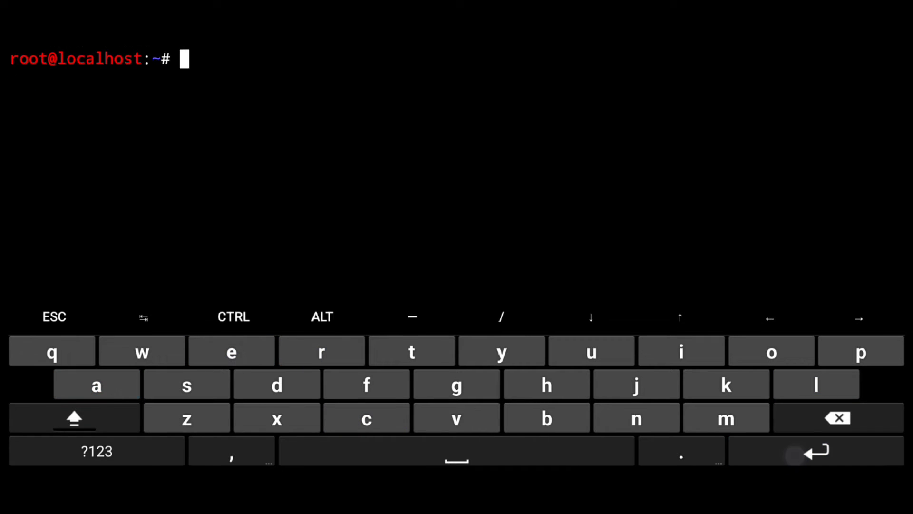
# Run apt update and install the desktop packages in the Ubuntu root shell.
pyautogui.write('apt upda')
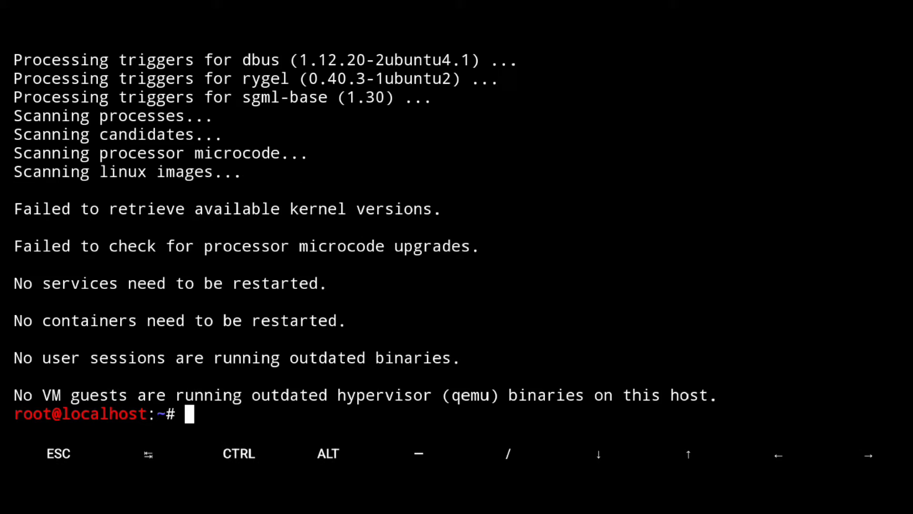
pyautogui.click(372, 421)
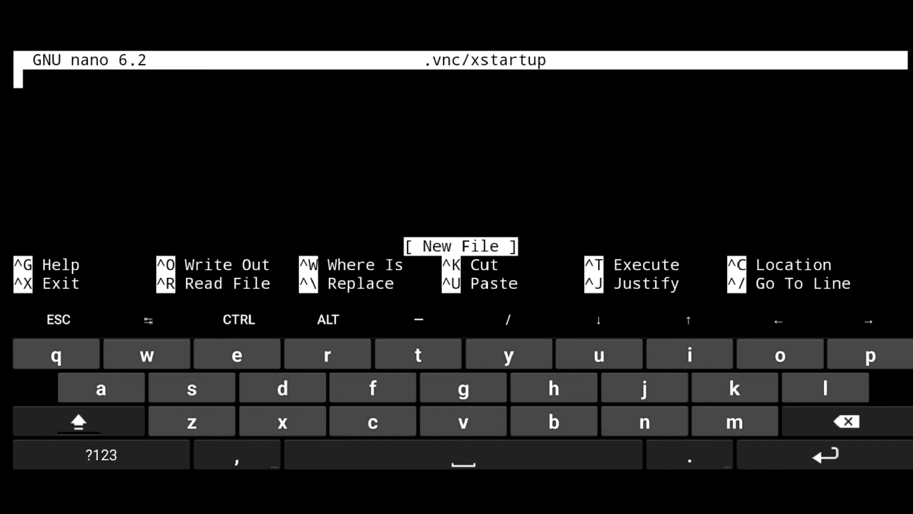
# Save the pasted startup commands in .vnc/xstartup and switch to VNC Viewer.
pyautogui.click(282, 421)
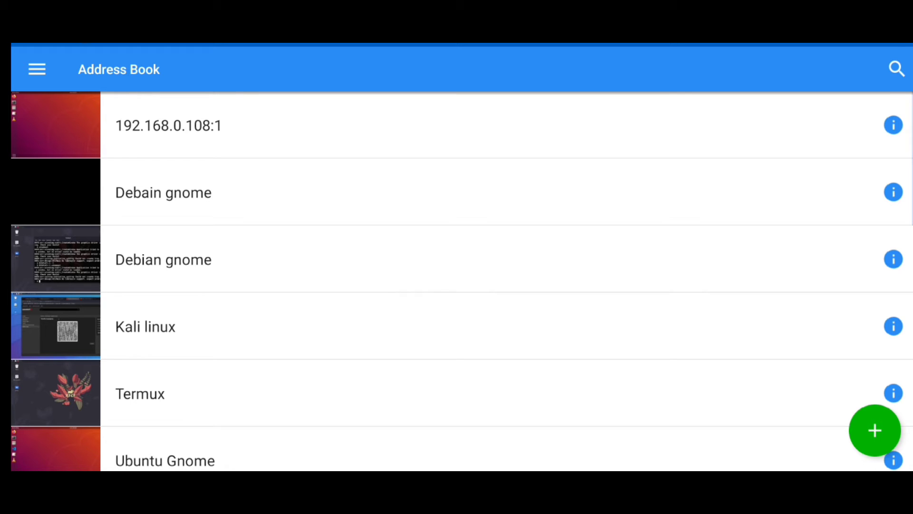
# Create a named localhost:1 connection in VNC Viewer and submit the pasted VNC password.
pyautogui.click(874, 430)
pyautogui.write('localhost')
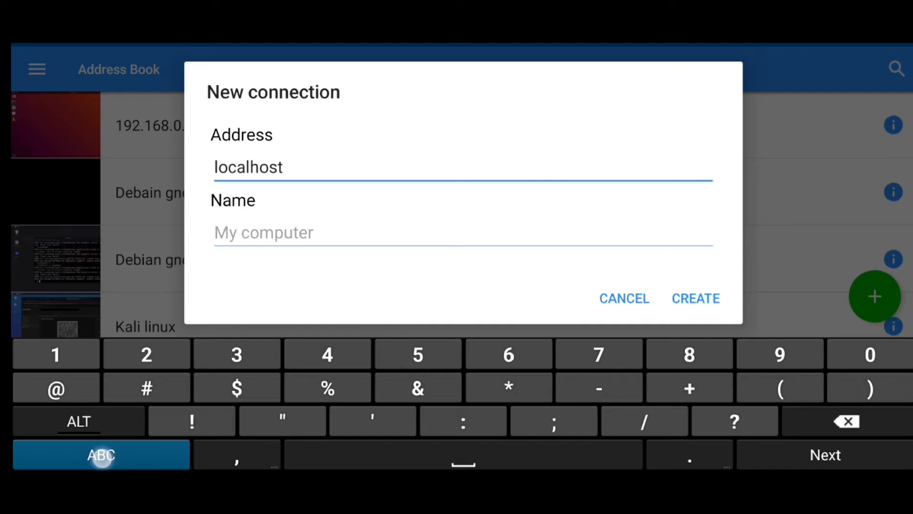
pyautogui.write('U')
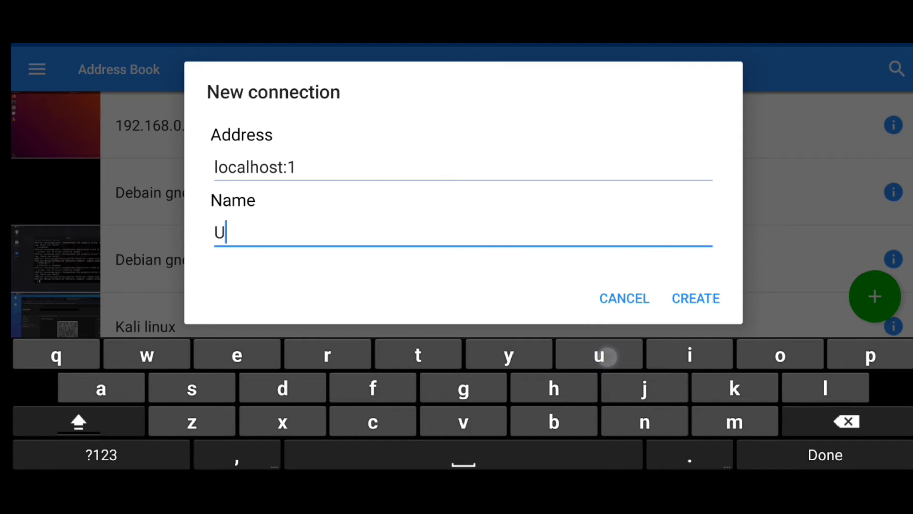
pyautogui.click(695, 298)
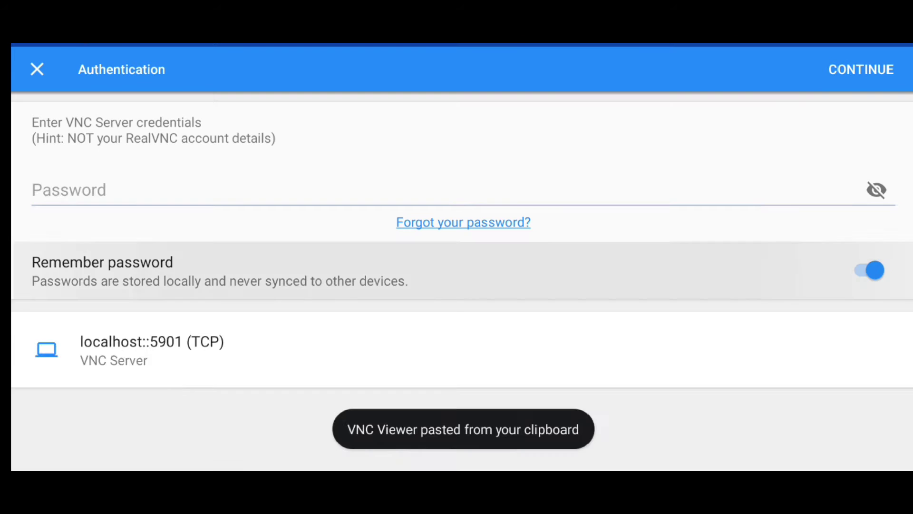
pyautogui.click(861, 70)
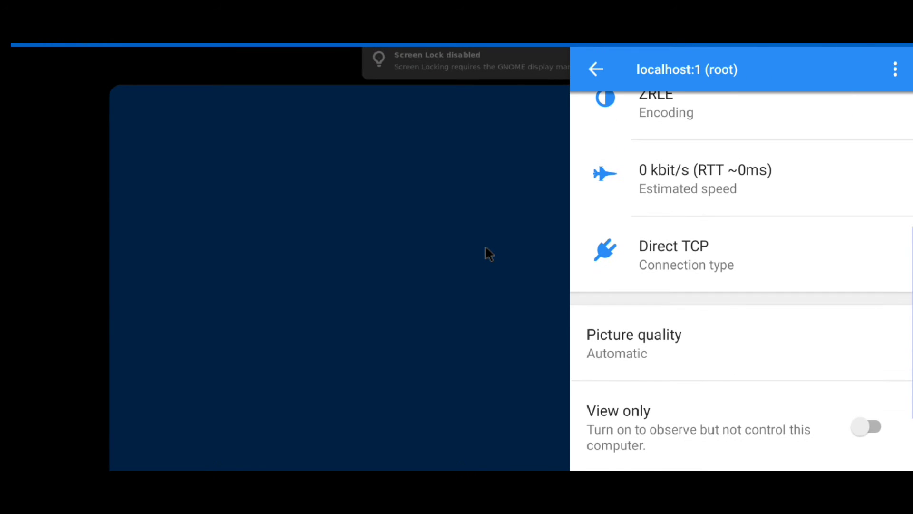
# Dismiss the connection details panel and bring up Displays from the GNOME top bar.
pyautogui.click(634, 343)
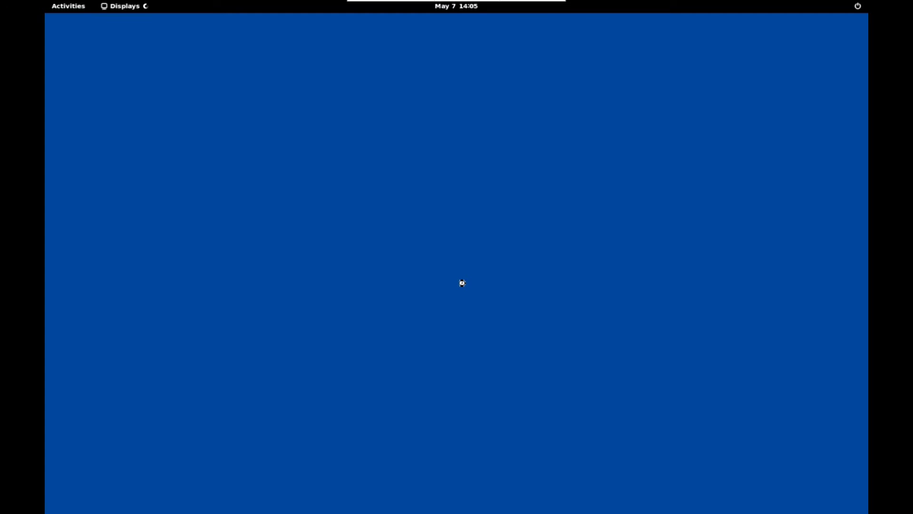
pyautogui.click(124, 6)
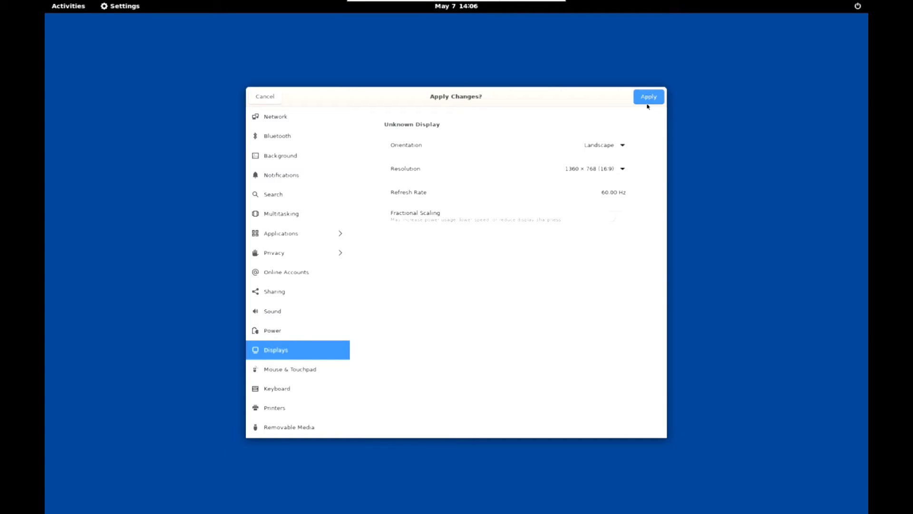
# Apply and keep 1360 × 768 resolution, choose the purple jellyfish wallpaper, and close Settings.
pyautogui.click(648, 96)
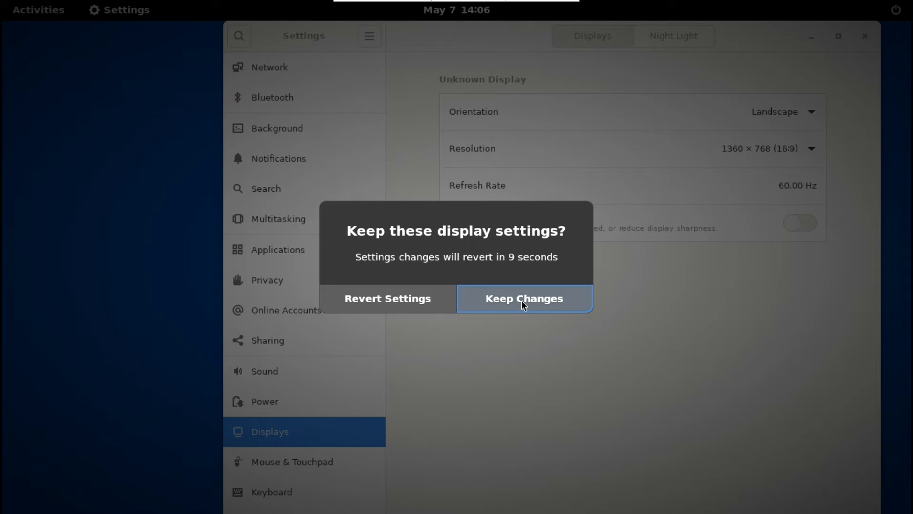
pyautogui.click(523, 299)
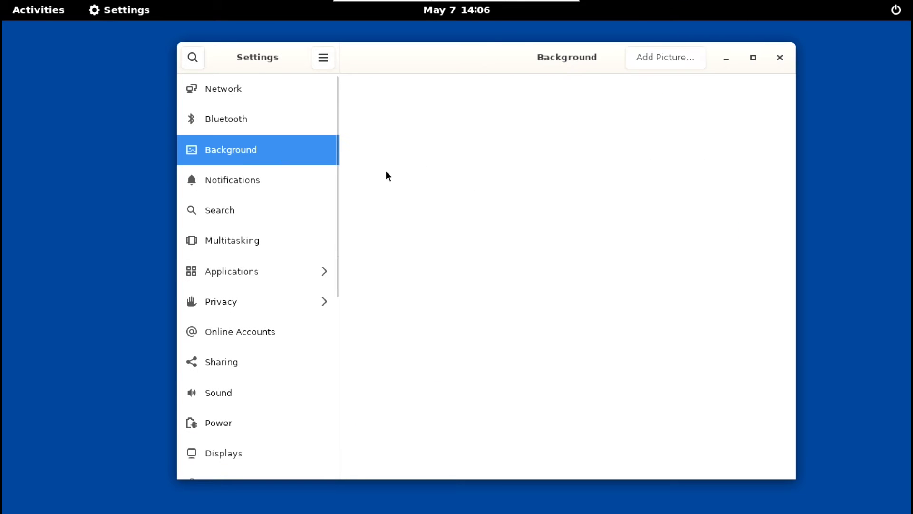
pyautogui.click(451, 301)
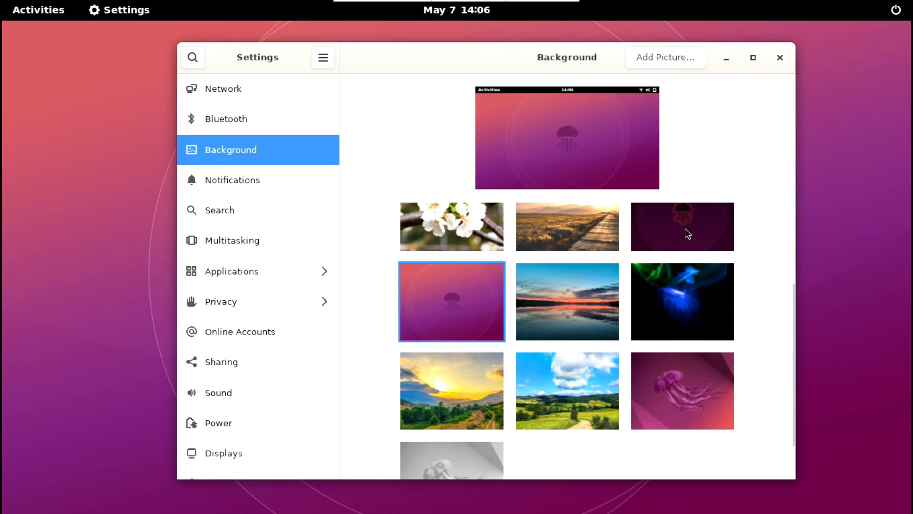
pyautogui.click(779, 57)
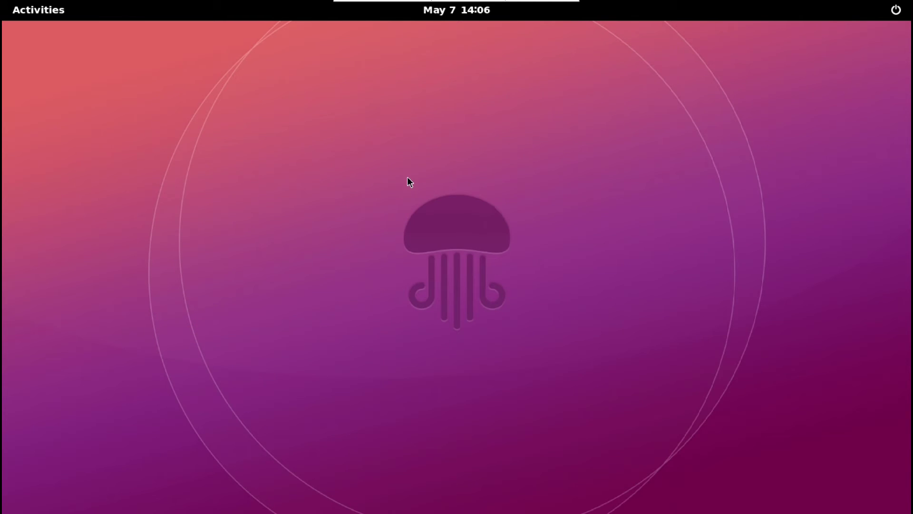
pyautogui.moveTo(42, 28)
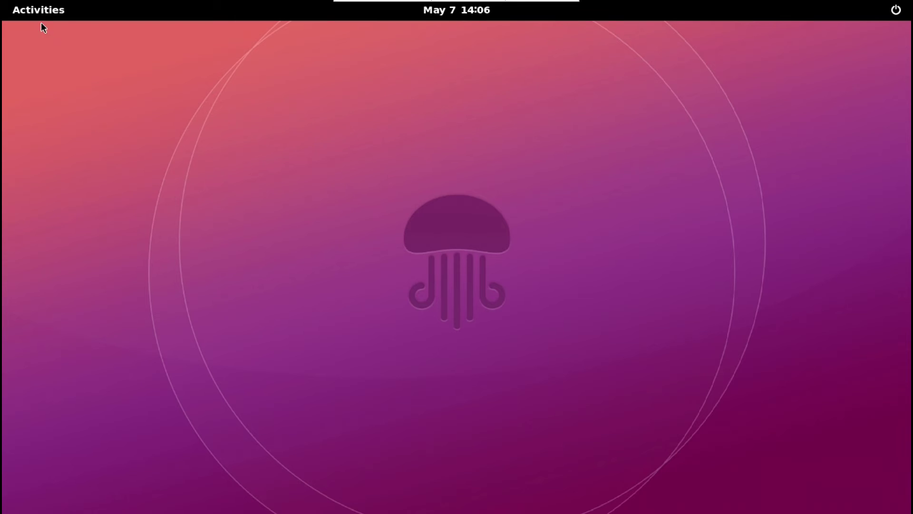
# Close the finished terminal, launch Extensions from the app grid, and toggle Ubuntu Dock on.
pyautogui.click(38, 10)
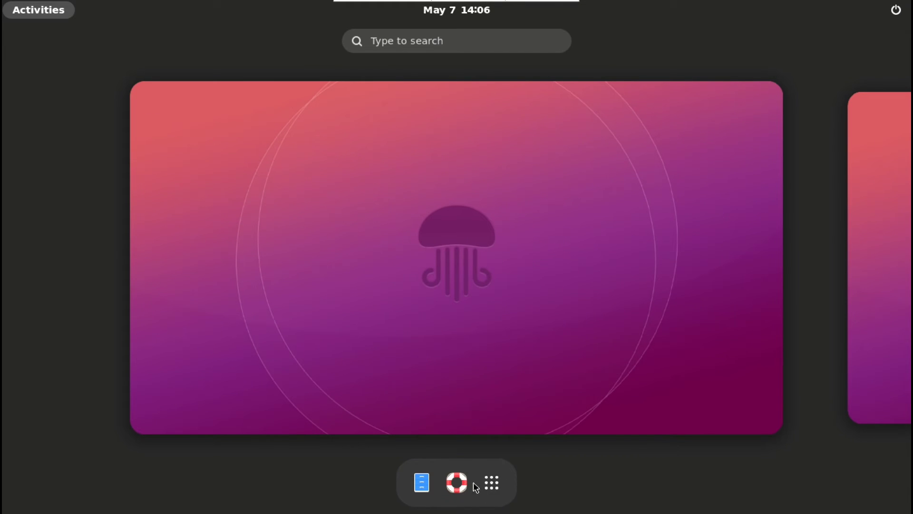
pyautogui.click(491, 482)
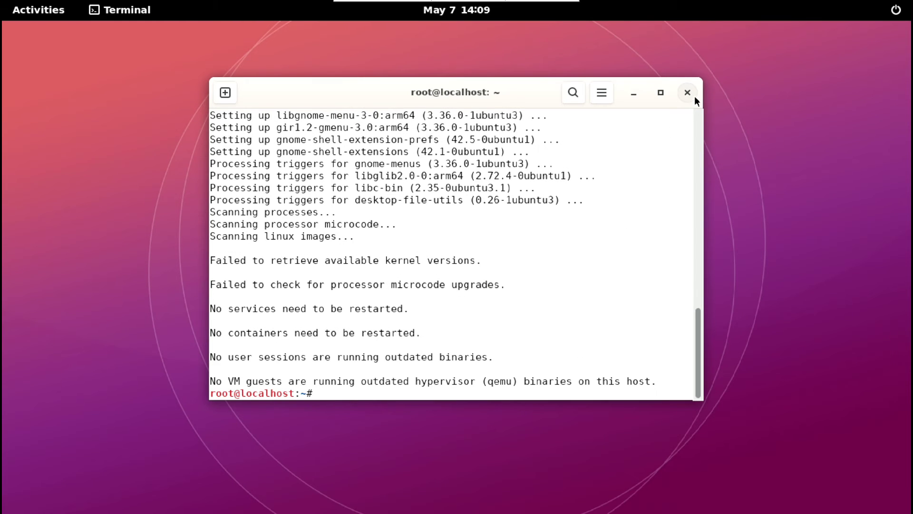
pyautogui.click(38, 10)
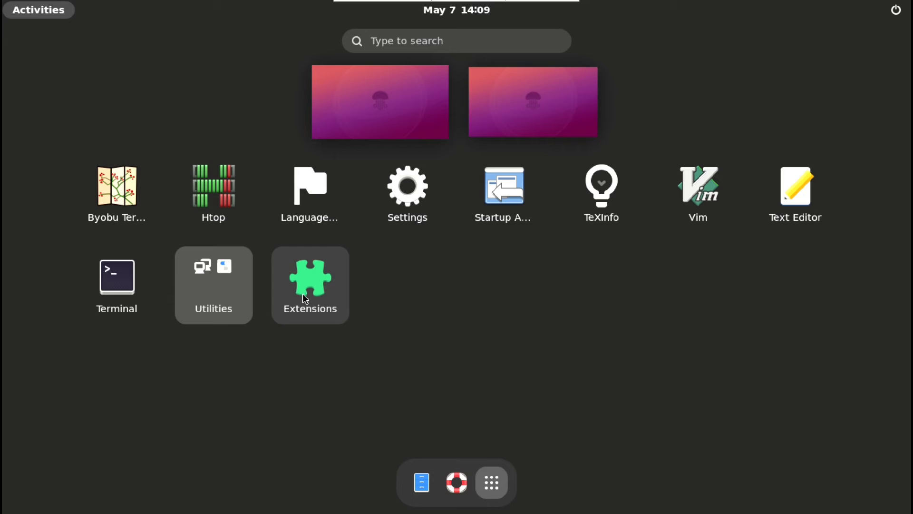
pyautogui.click(309, 285)
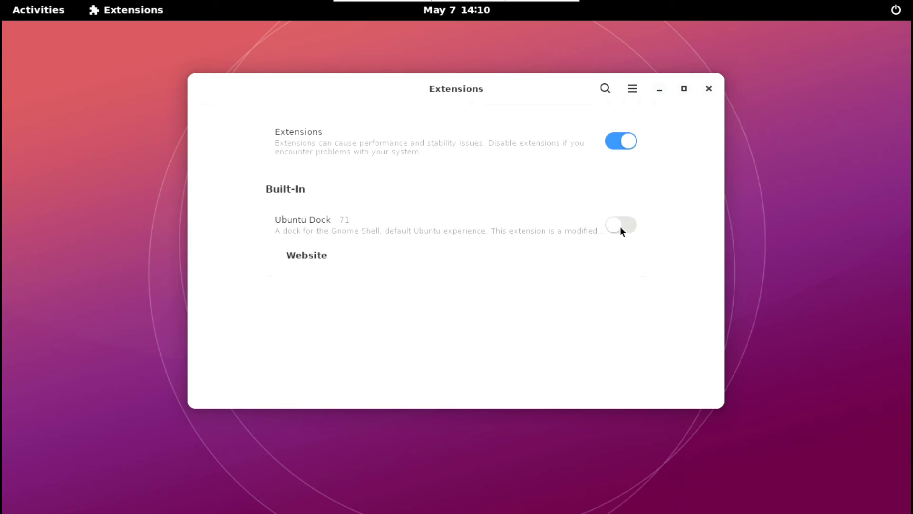
pyautogui.click(620, 225)
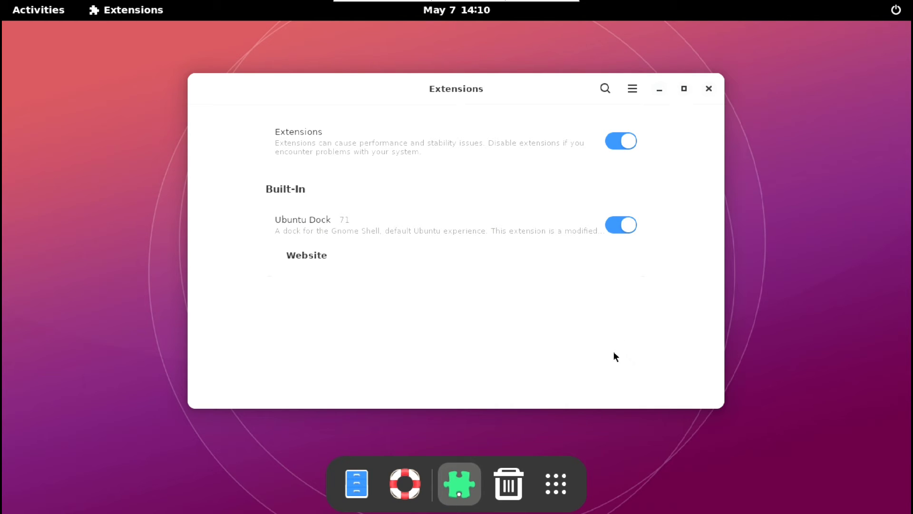
pyautogui.moveTo(635, 333)
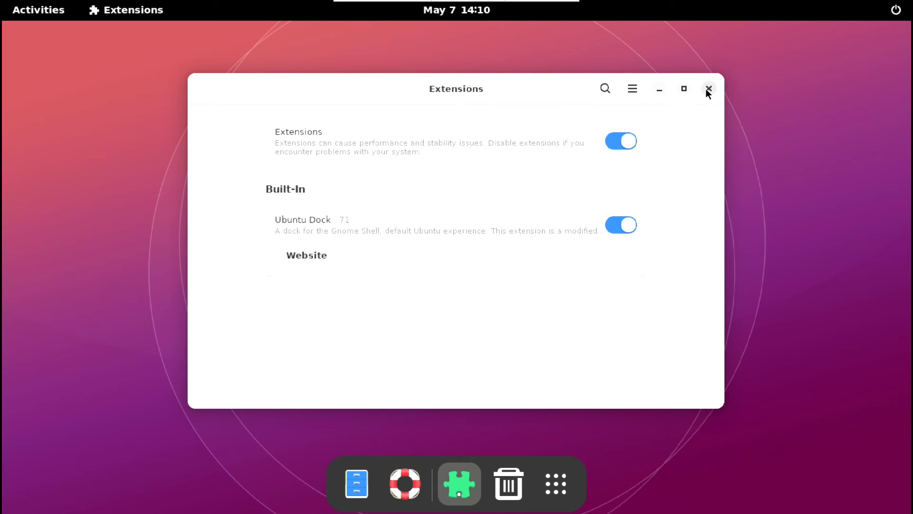
# Close Extensions and install yaru-theme-gtk and gnome-themes-extra via apt in GNOME Terminal.
pyautogui.click(709, 89)
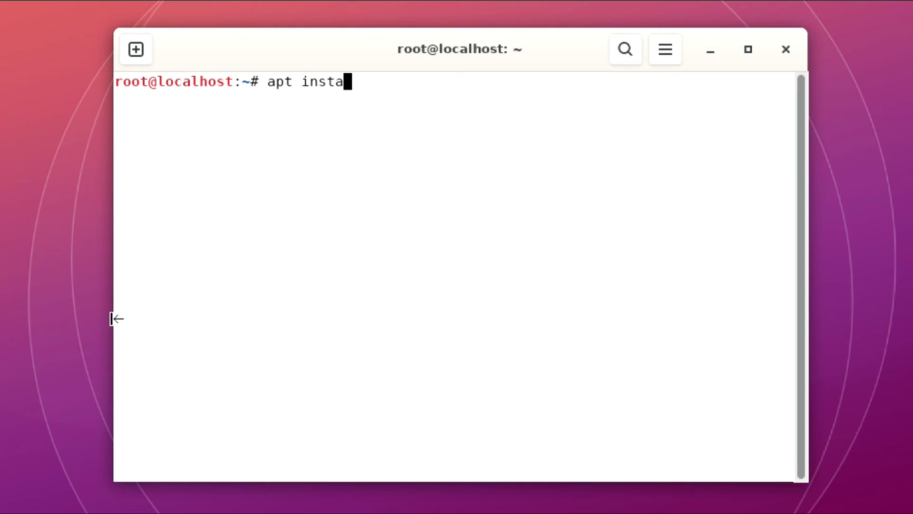
pyautogui.press('Return')
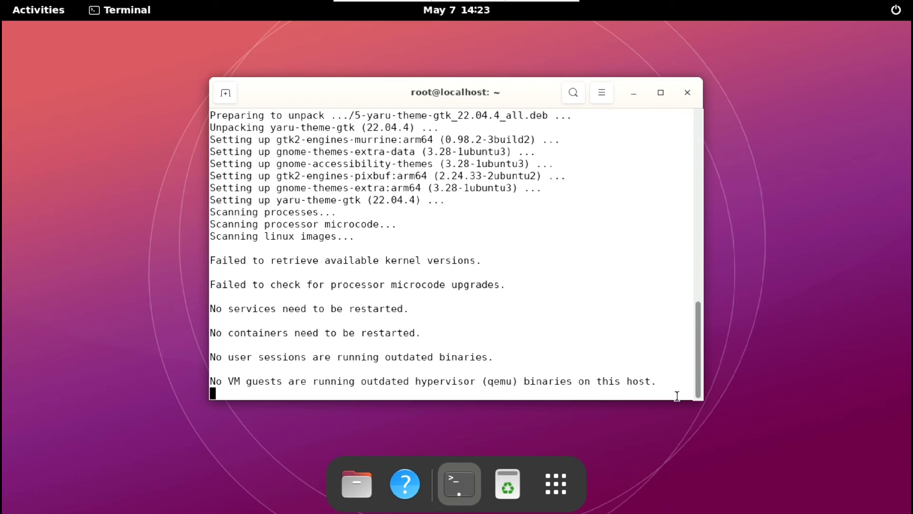
pyautogui.click(553, 483)
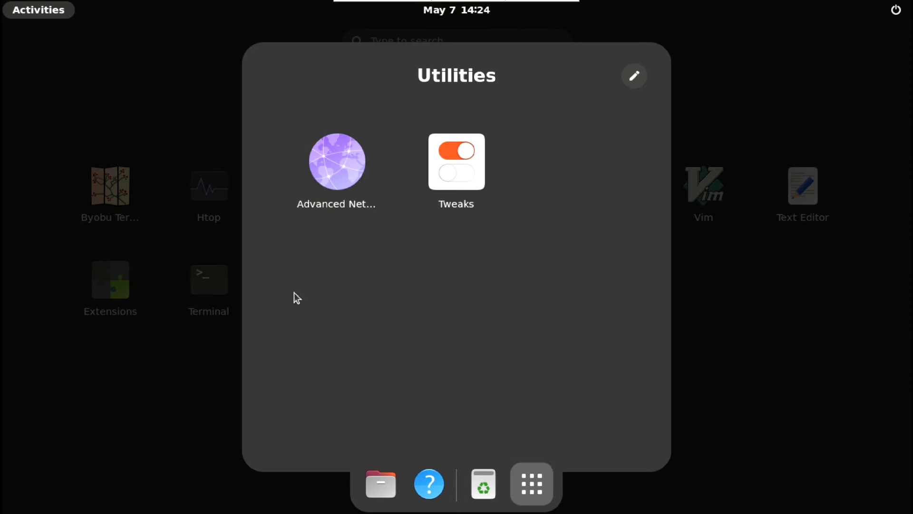
# Launch GNOME Tweaks and choose Yaru from the Appearance theme dropdown.
pyautogui.click(456, 162)
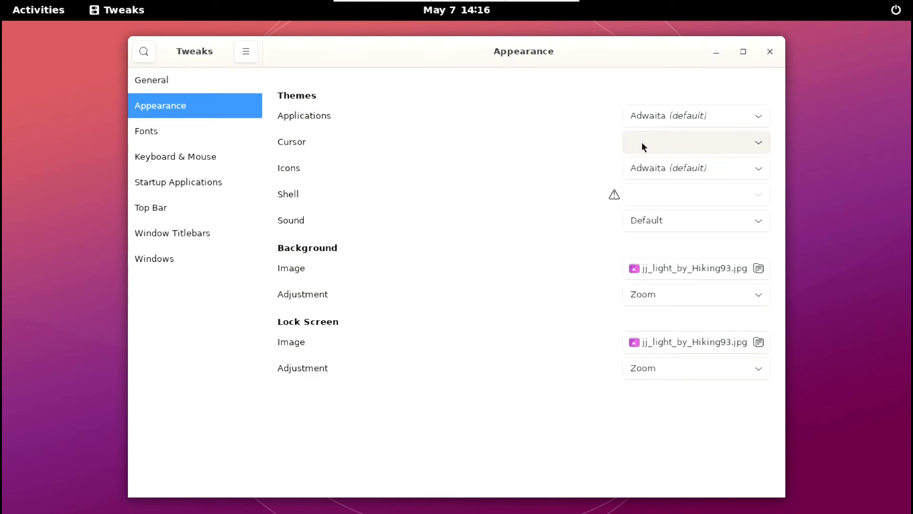
pyautogui.click(695, 142)
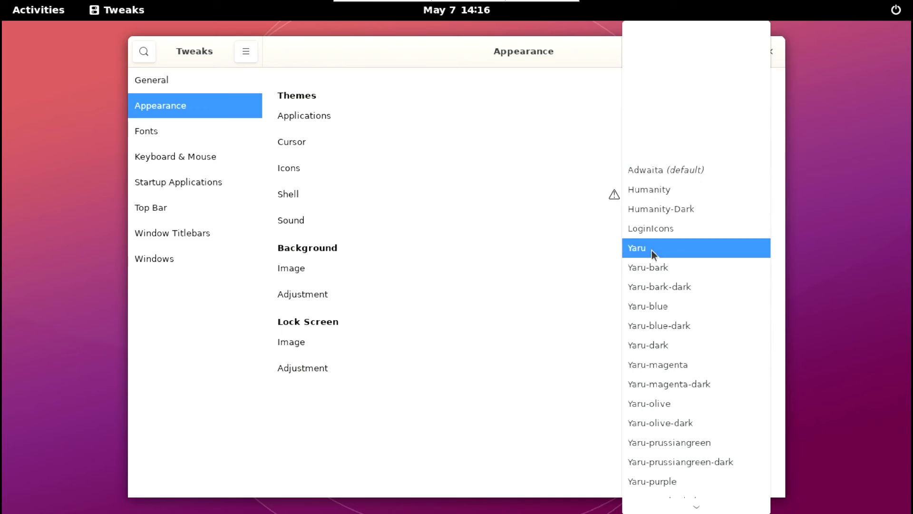
pyautogui.click(636, 247)
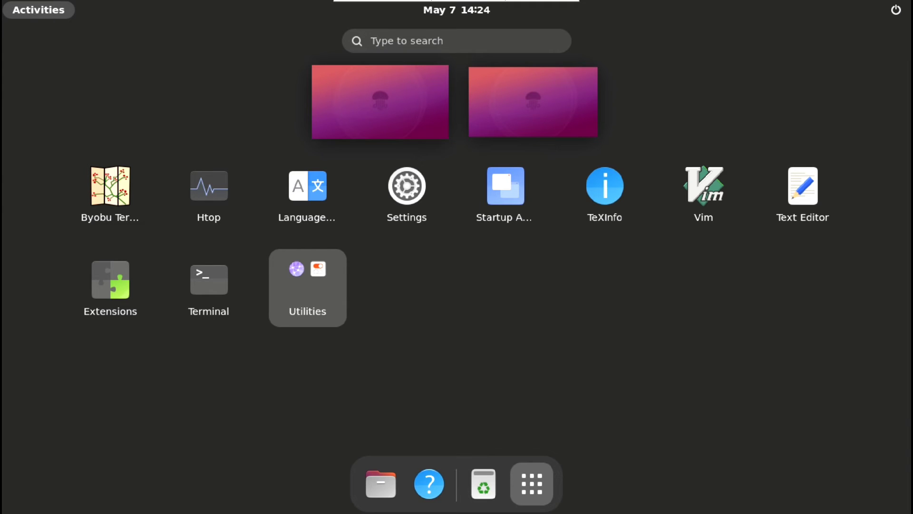
# Use gsettings to set dash-to-dock dock-position LEFT and extend-height true.
pyautogui.click(208, 279)
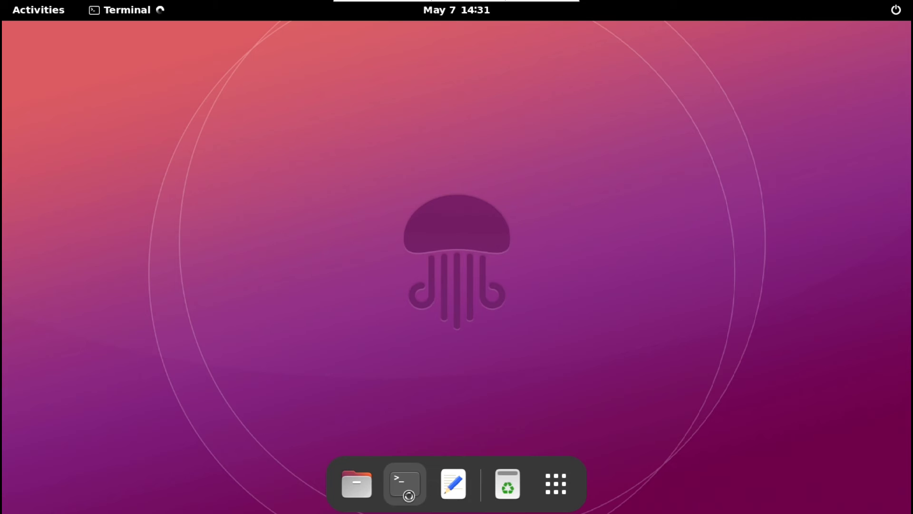
pyautogui.click(404, 484)
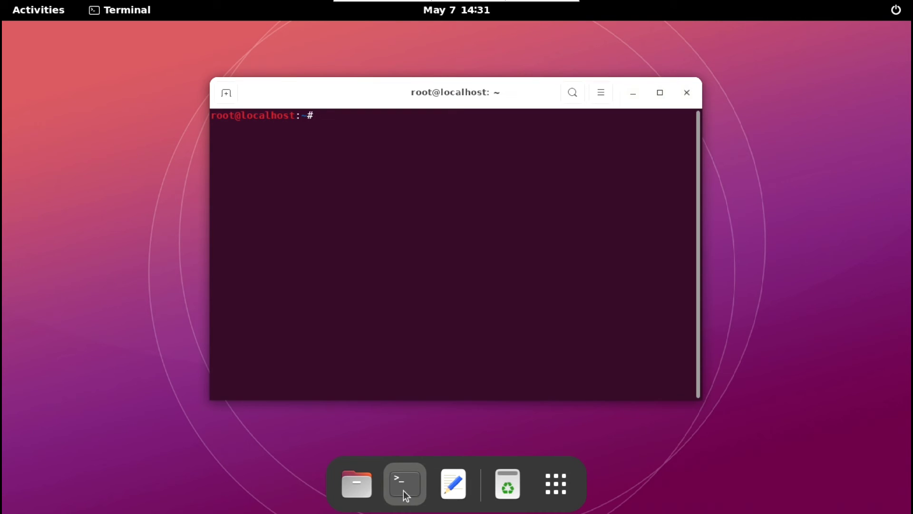
pyautogui.write('gsettings set org.gnome.shell.extensions.dash-to-dock dock-position LEFT')
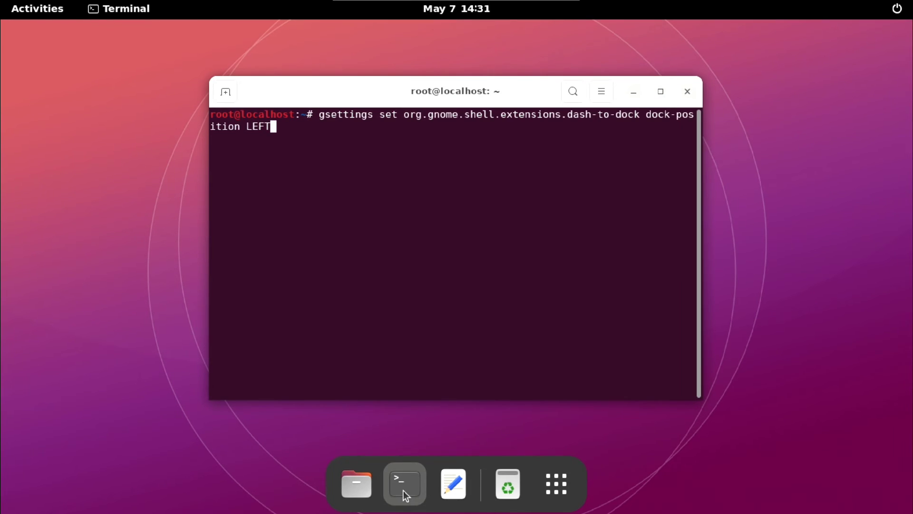
pyautogui.press('Return')
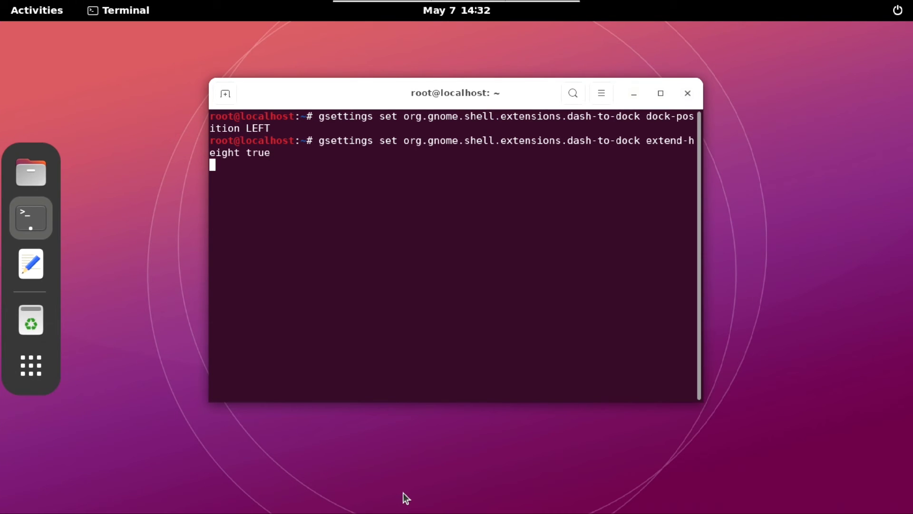
pyautogui.press('Return')
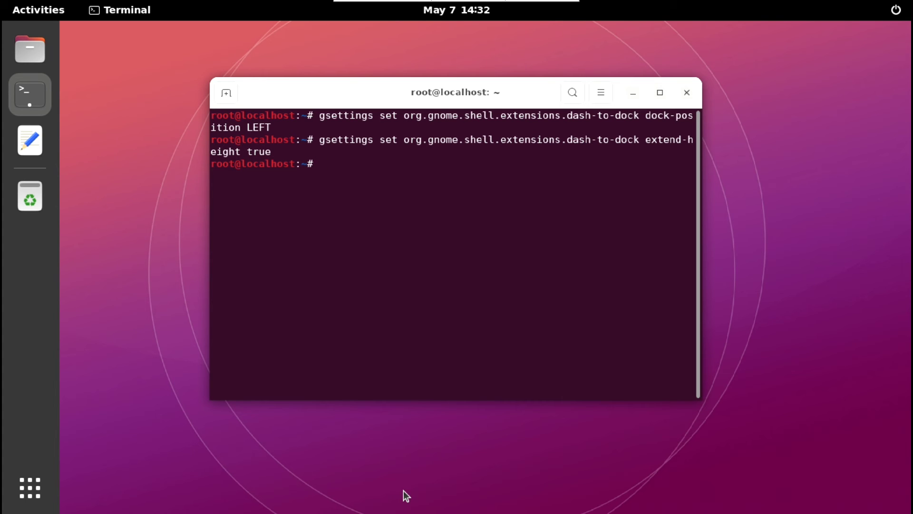
# Add ppa:mozillateam/ppa, pin it with priority 1001, and install Firefox.
pyautogui.write('add-apt-repository ppa:mozillateam/ppa')
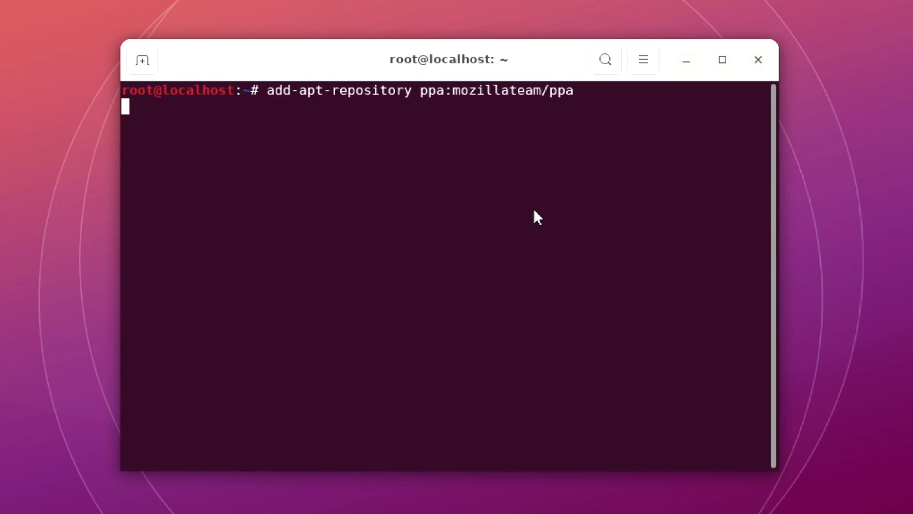
pyautogui.write("echo 'Package: *\\nPin: release o=LP-PPA-mozillateam\\nPin-Priority: 1001\\n' | tee /etc/apt/preferences.d/mozilla-firefox")
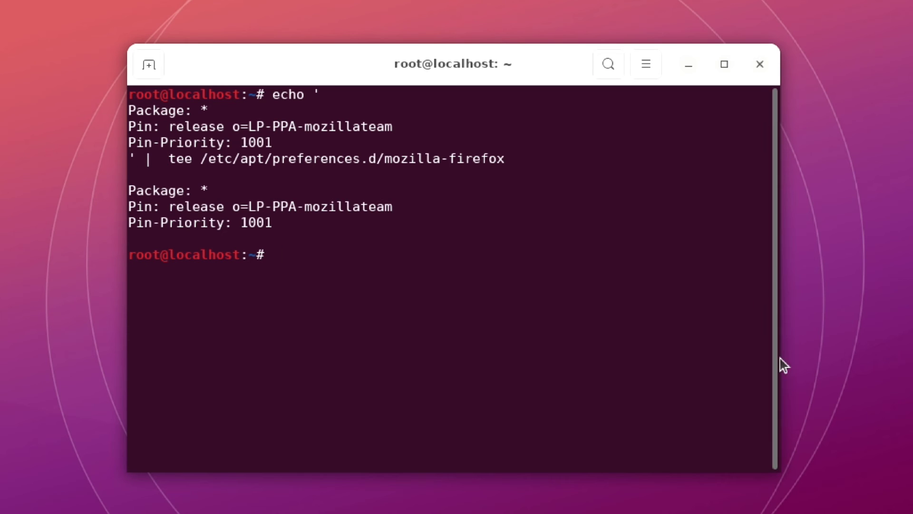
pyautogui.write('clear')
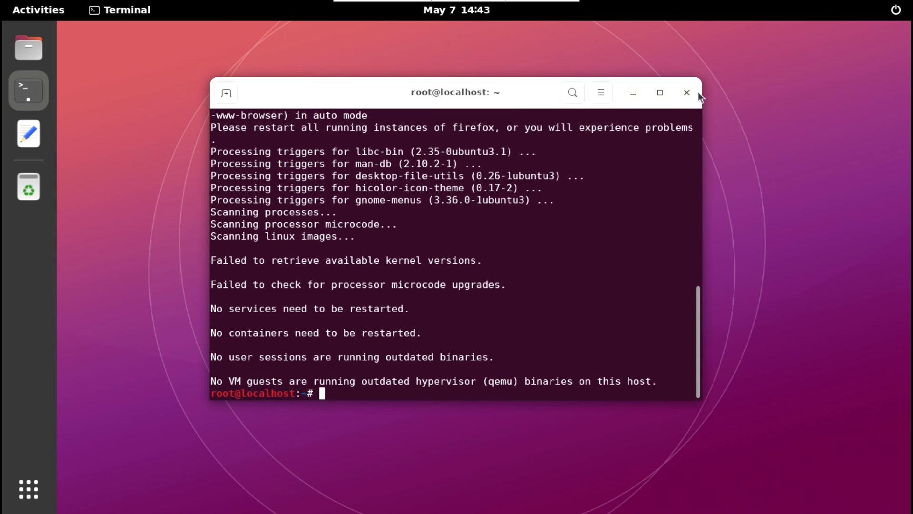
# Open a new Firefox window from the Activities app overview.
pyautogui.click(39, 10)
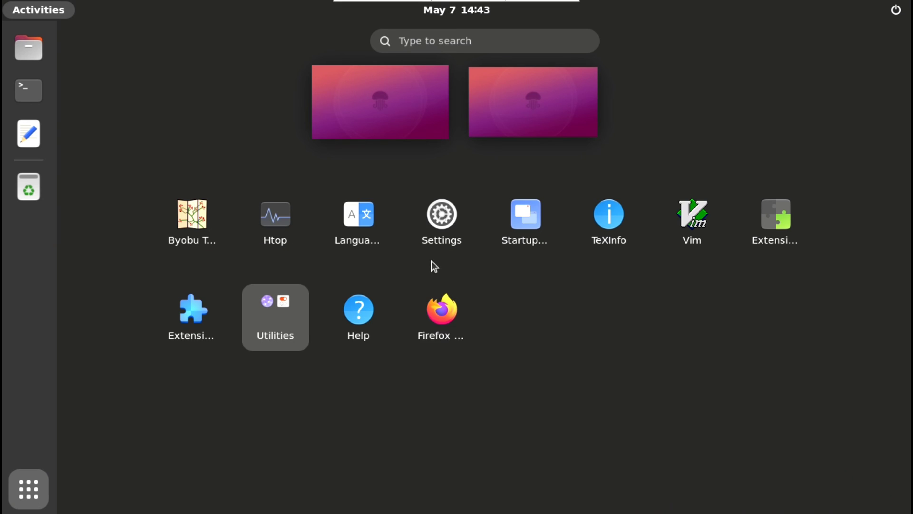
pyautogui.rightClick(441, 316)
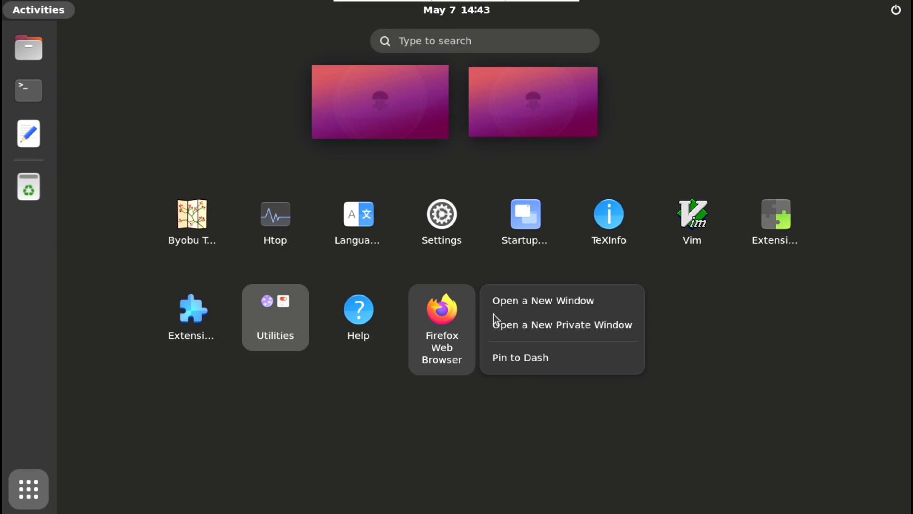
pyautogui.click(542, 300)
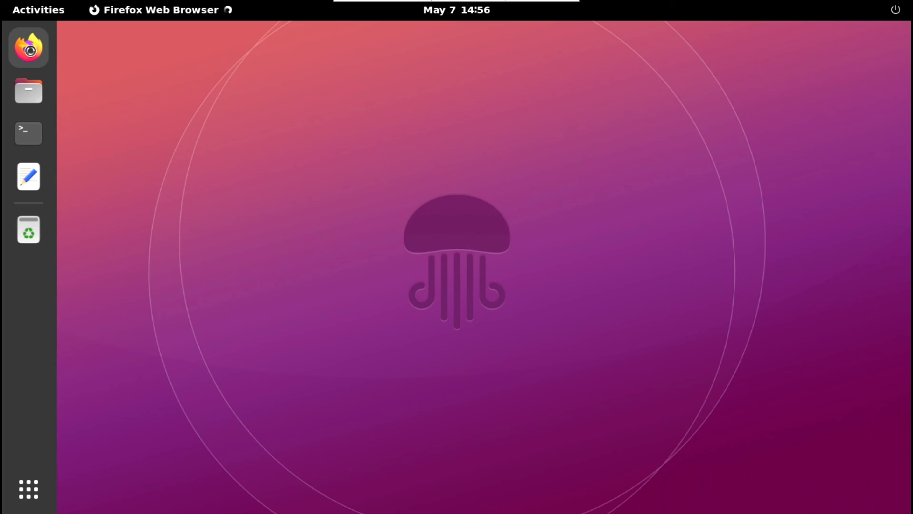
# In about:config, accept the risk warning and create boolean sandbox.cubeb set to true.
pyautogui.click(28, 47)
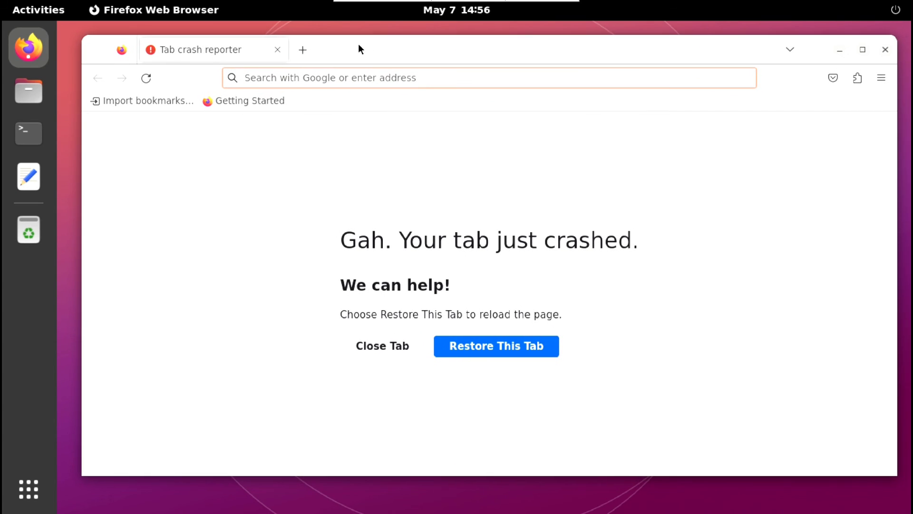
pyautogui.write('about:config')
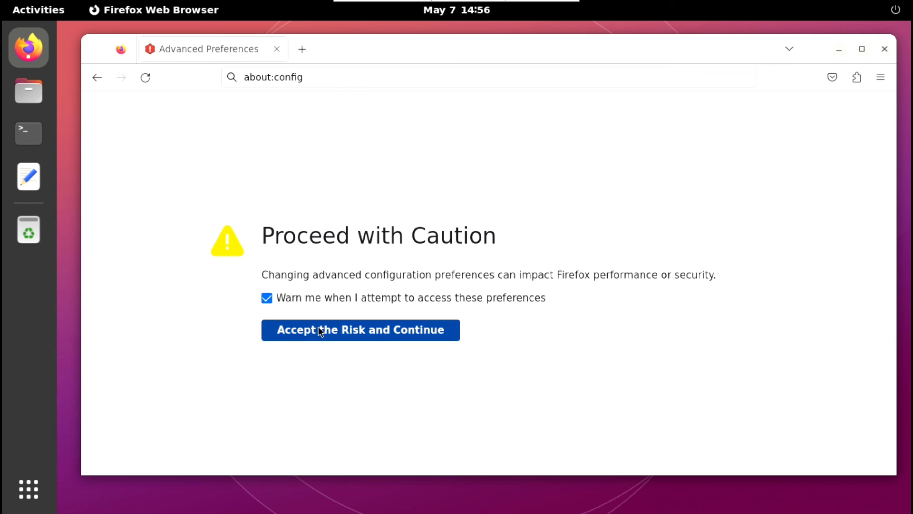
pyautogui.click(360, 329)
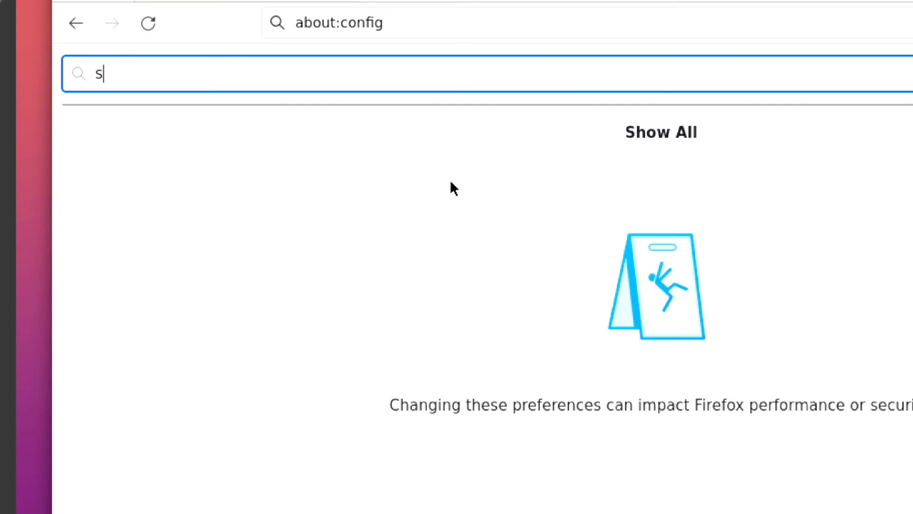
pyautogui.write('andbox.cubeb')
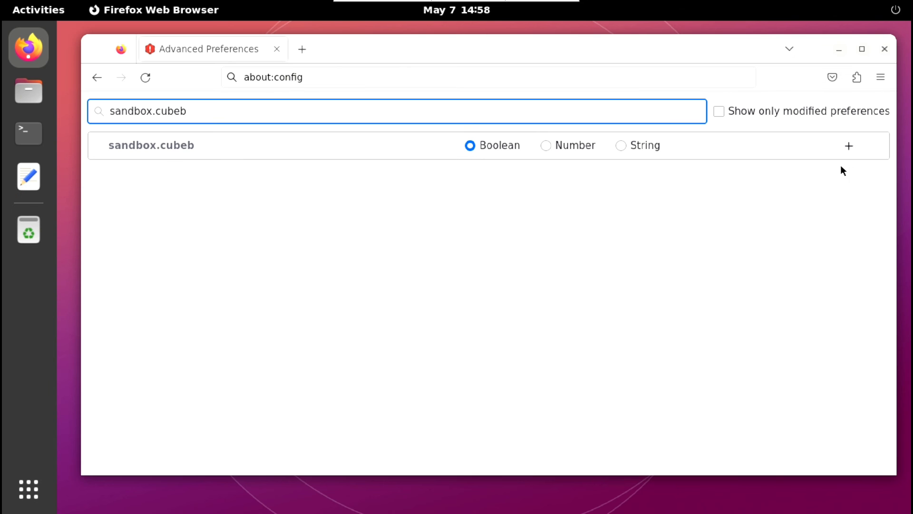
pyautogui.click(847, 145)
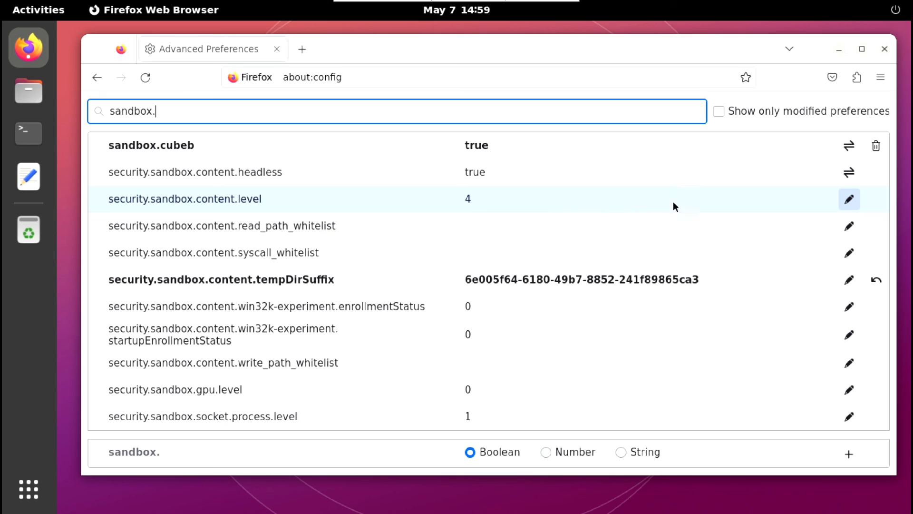
# Set security.sandbox.content.level to 0, then append export PULSE_SERVER=127.0.0.1 to ~/.bashrc.
pyautogui.click(848, 200)
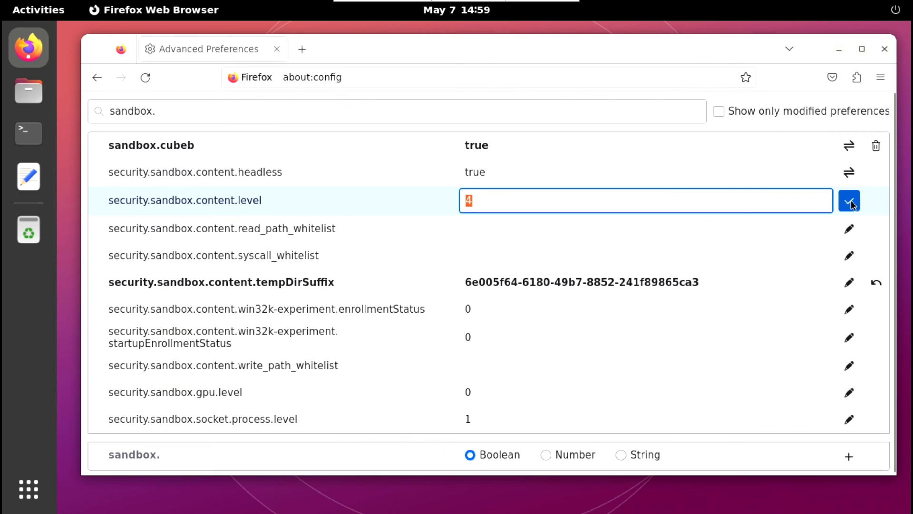
pyautogui.write('0')
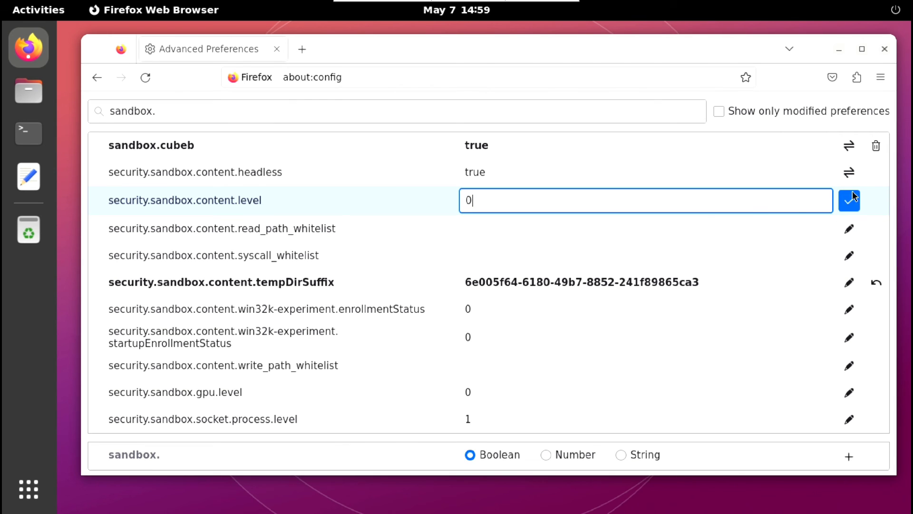
pyautogui.click(849, 200)
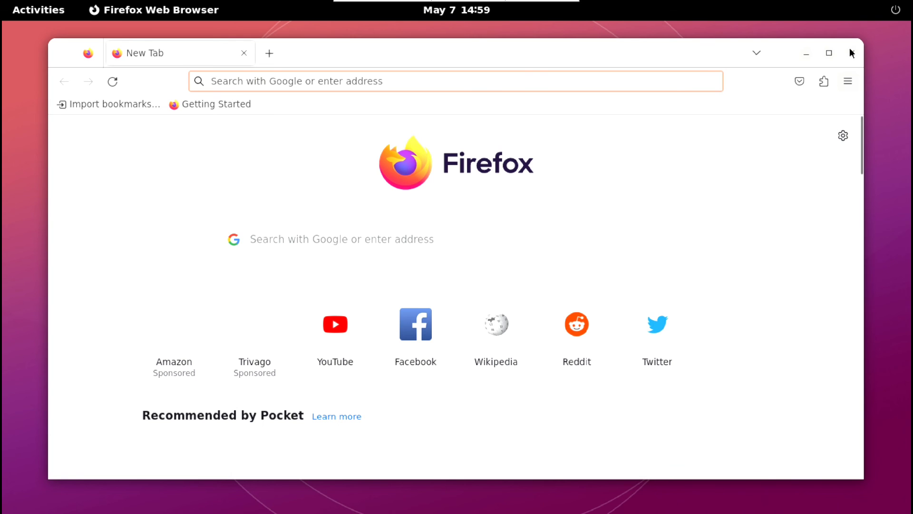
pyautogui.click(28, 133)
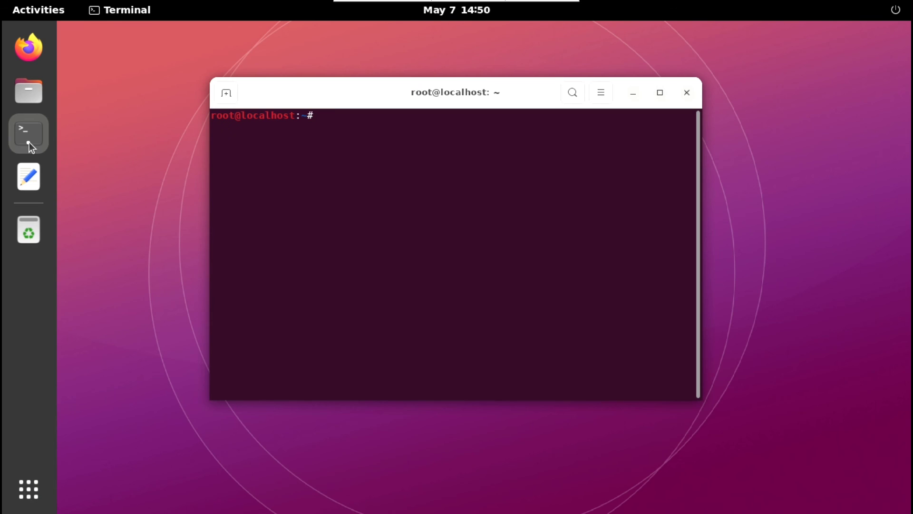
pyautogui.write('echo "export PULSE_SERVER=127.0.0.1" >> ~/.bashrc ; bash')
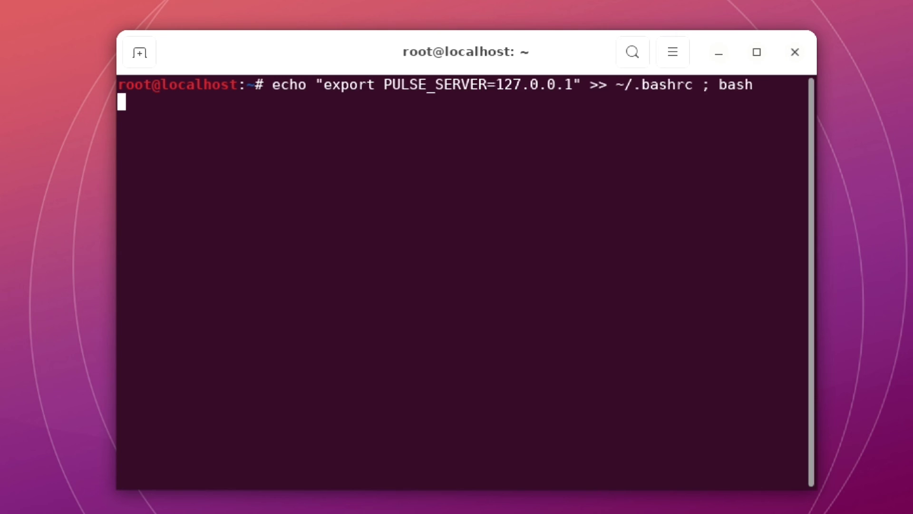